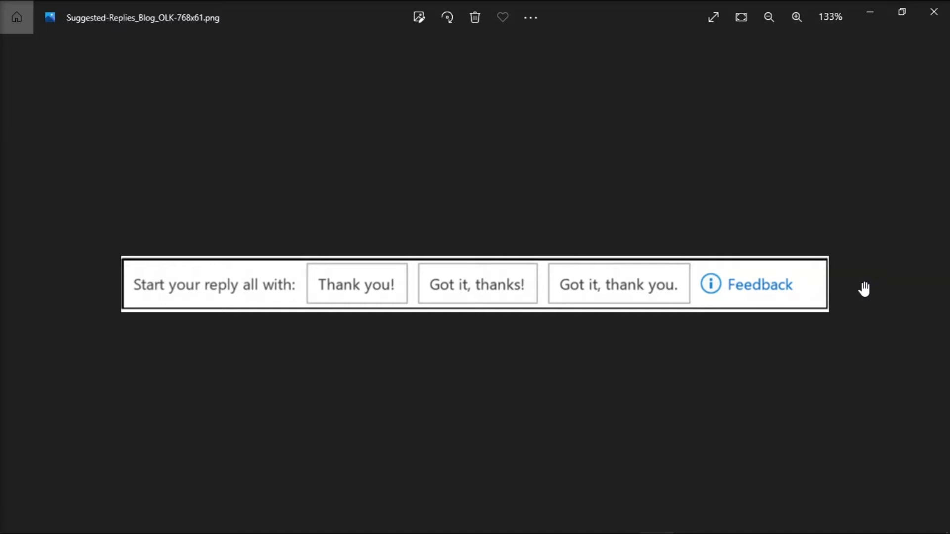
mouse_move(728, 298)
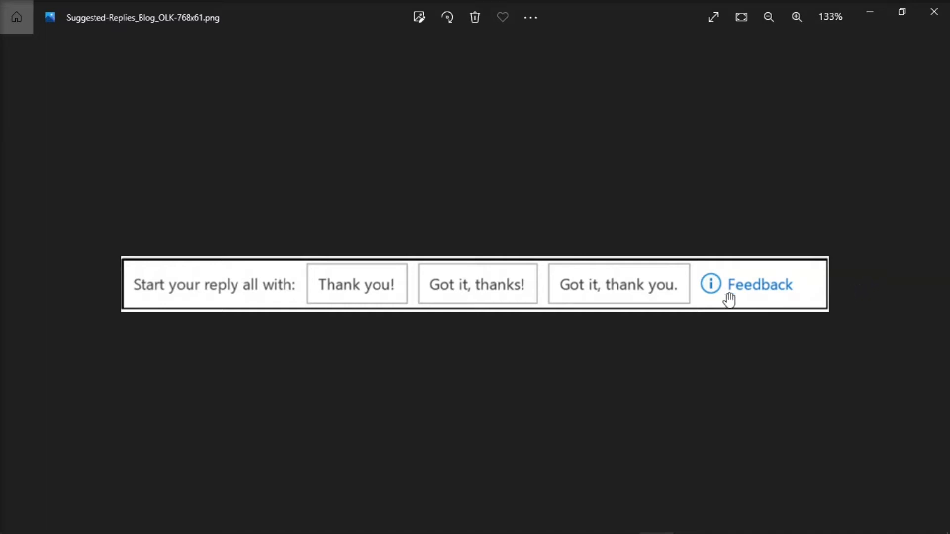
mouse_move(793, 311)
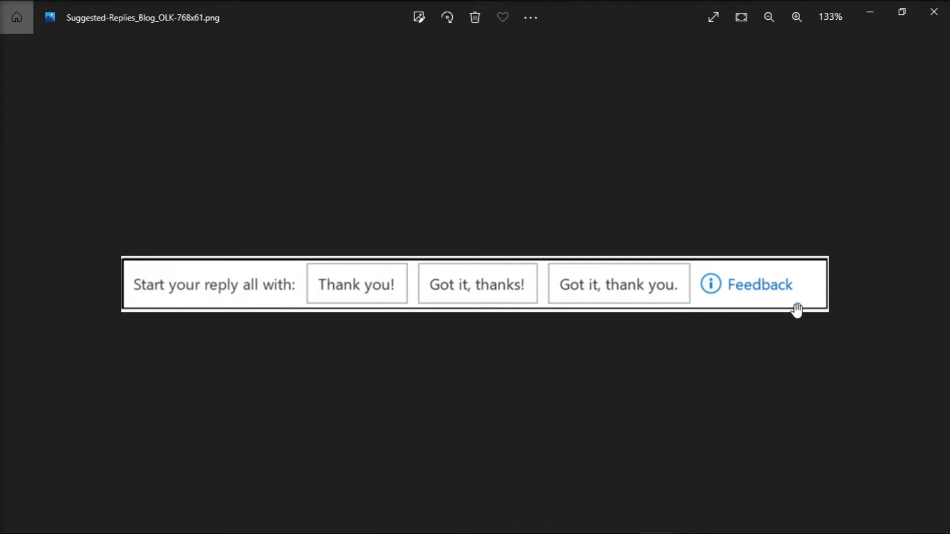
mouse_move(861, 263)
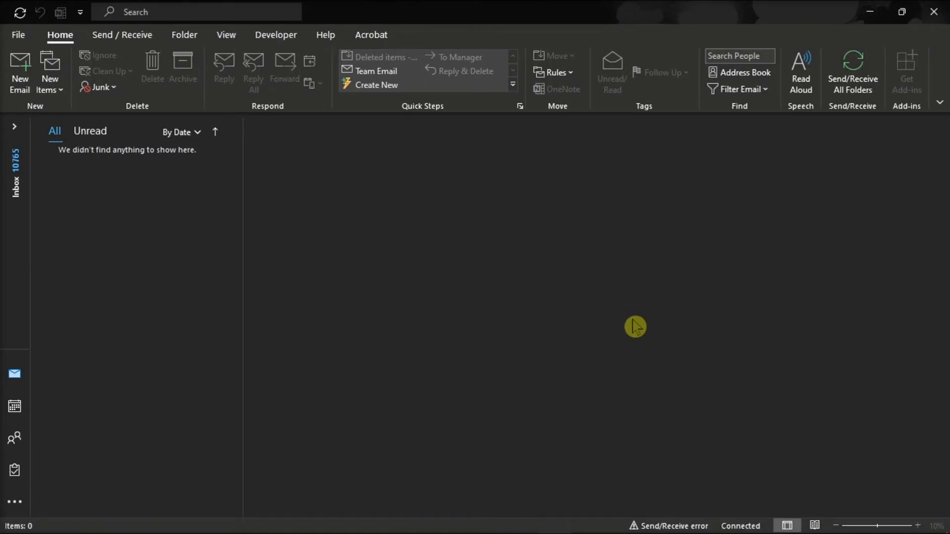
Open Outlook Options from the File backstage and show the Mail settings page.
click(19, 36)
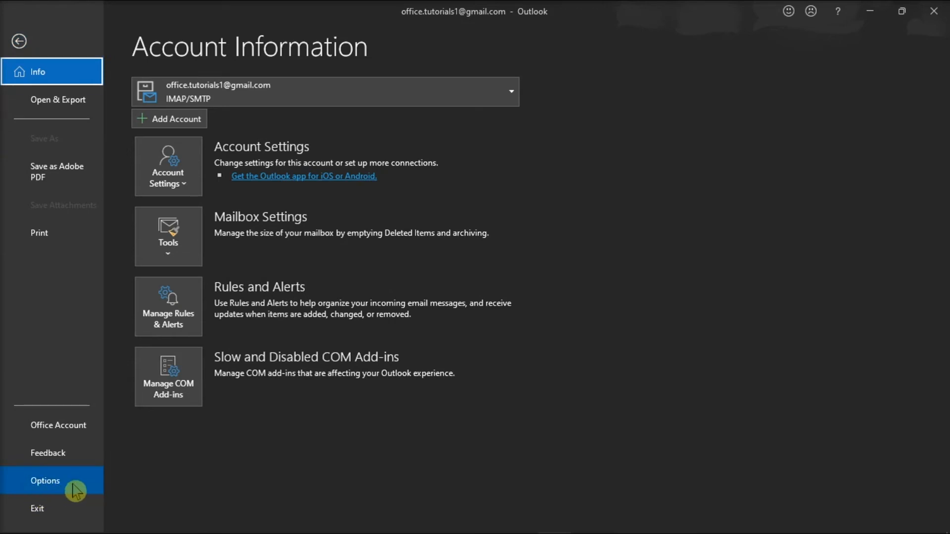
click(44, 481)
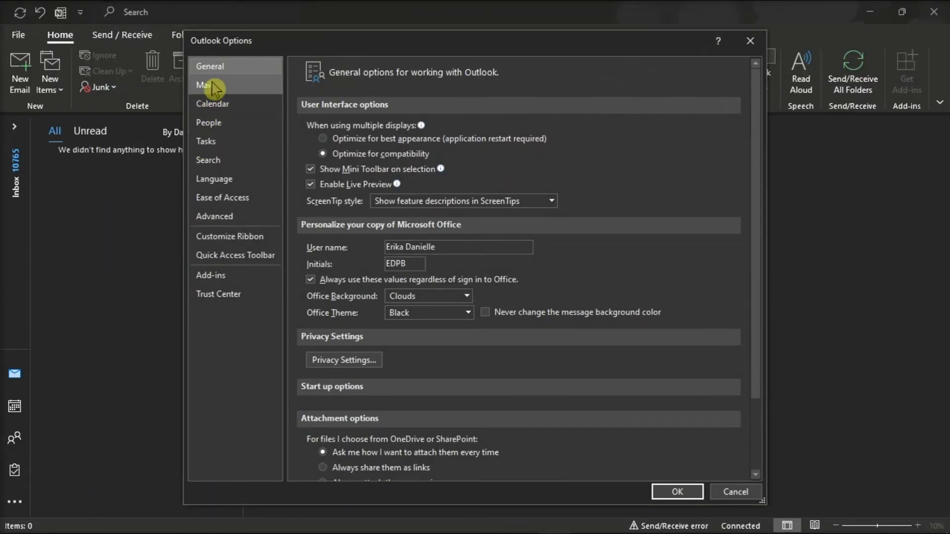
click(202, 84)
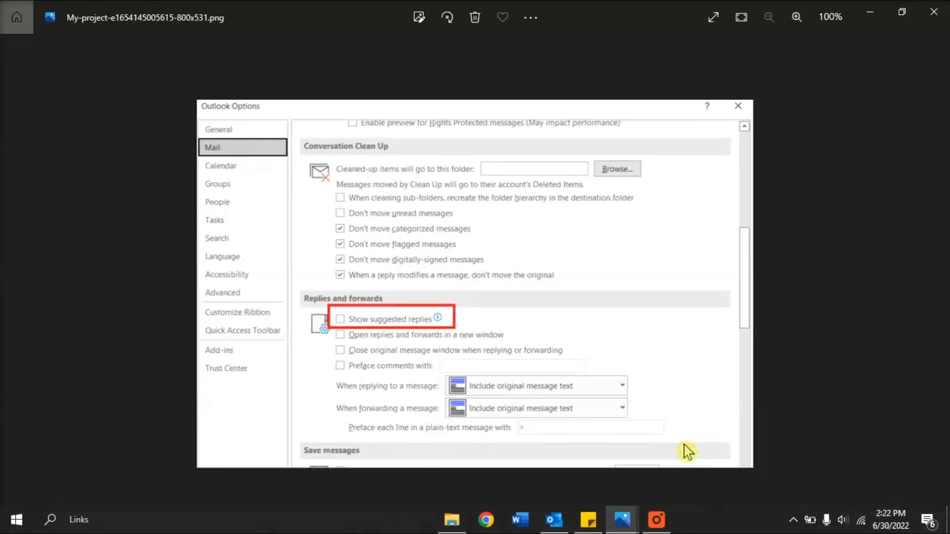
mouse_move(370, 314)
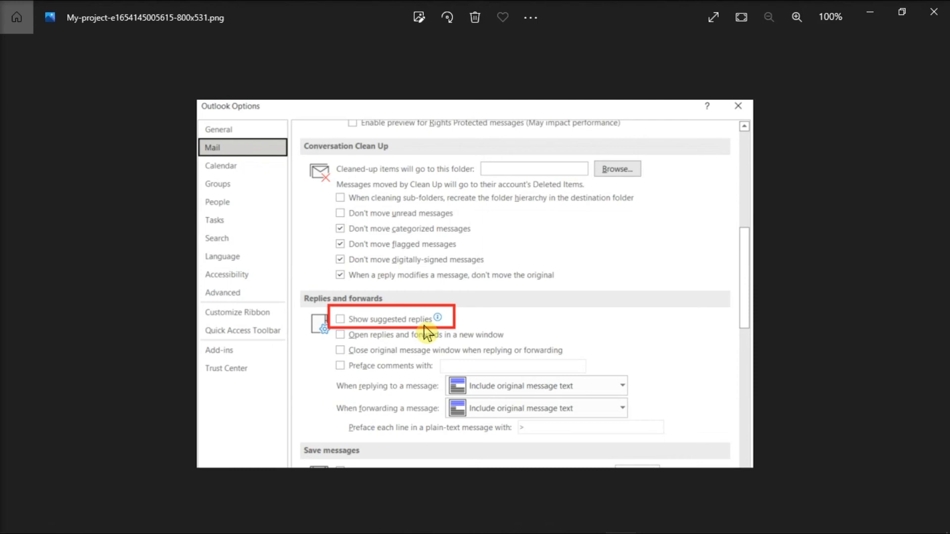
mouse_move(801, 274)
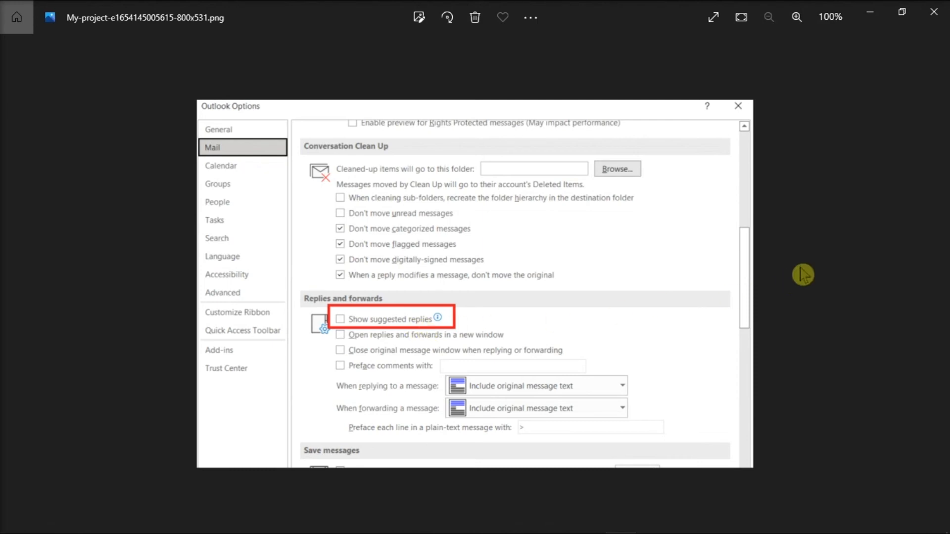